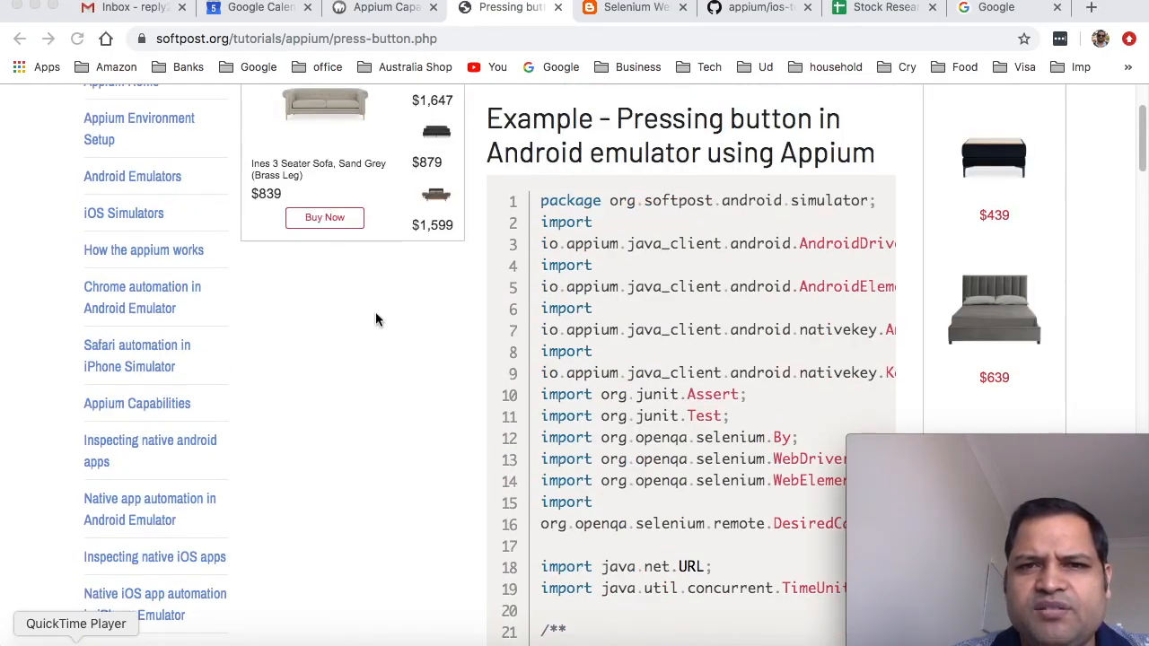
Step: Scroll the tutorial page to the Android pressKey(new KeyEvent(AndroidKey.HOME)) line and catch block
scroll(down, 3)
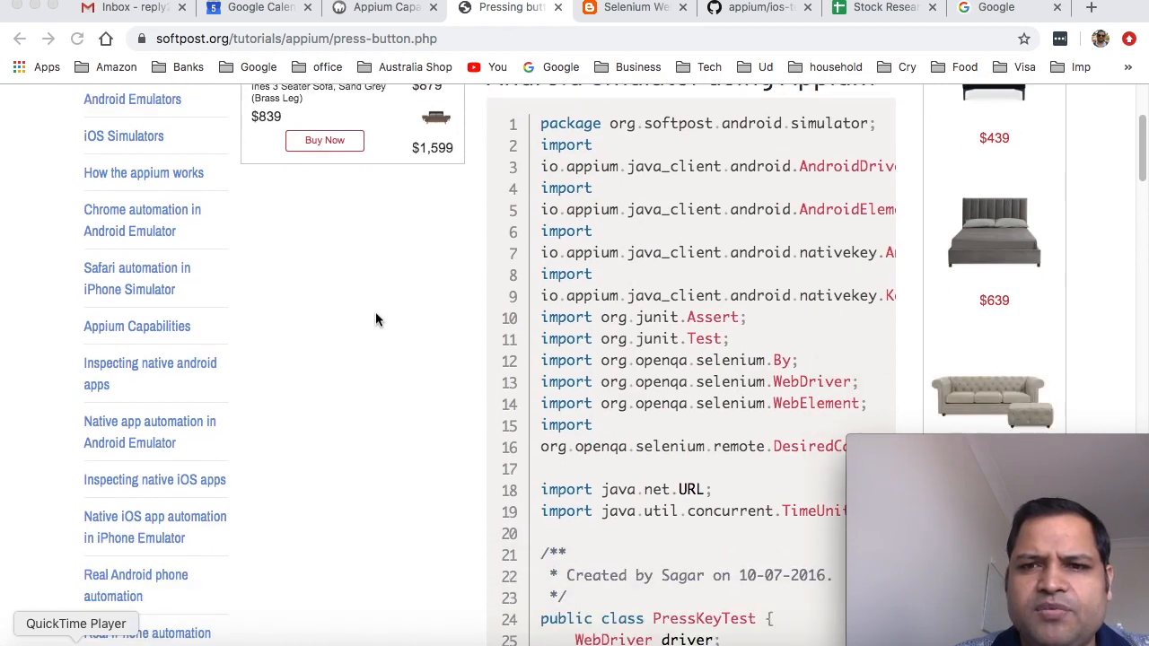
scroll(down, 3)
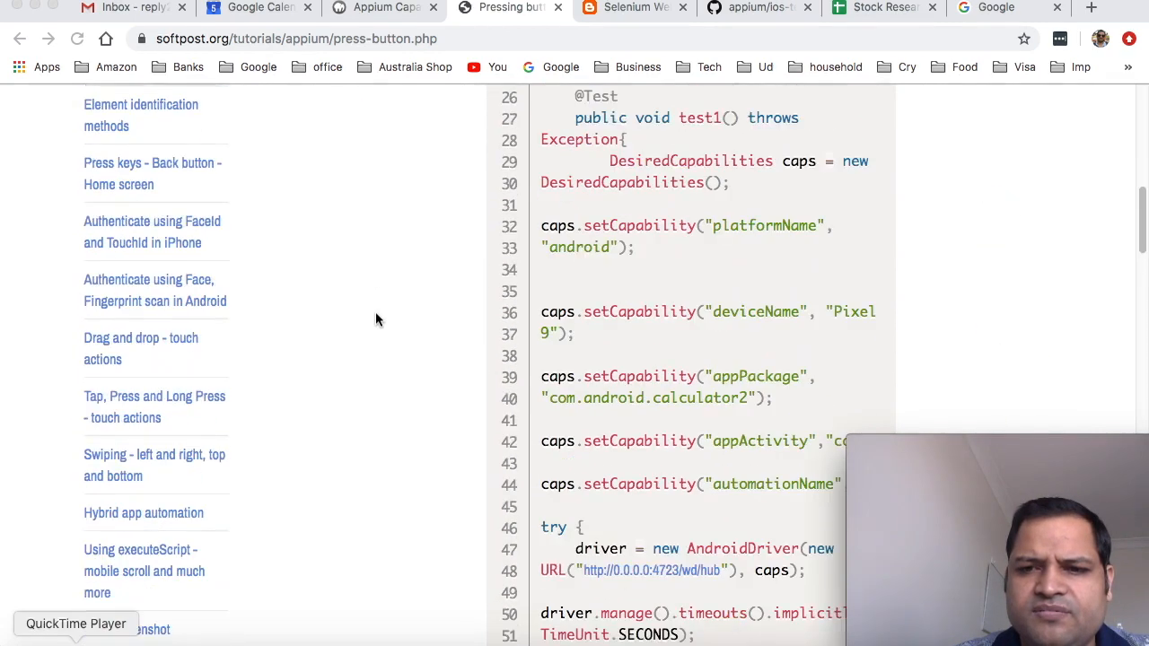
scroll(down, 3)
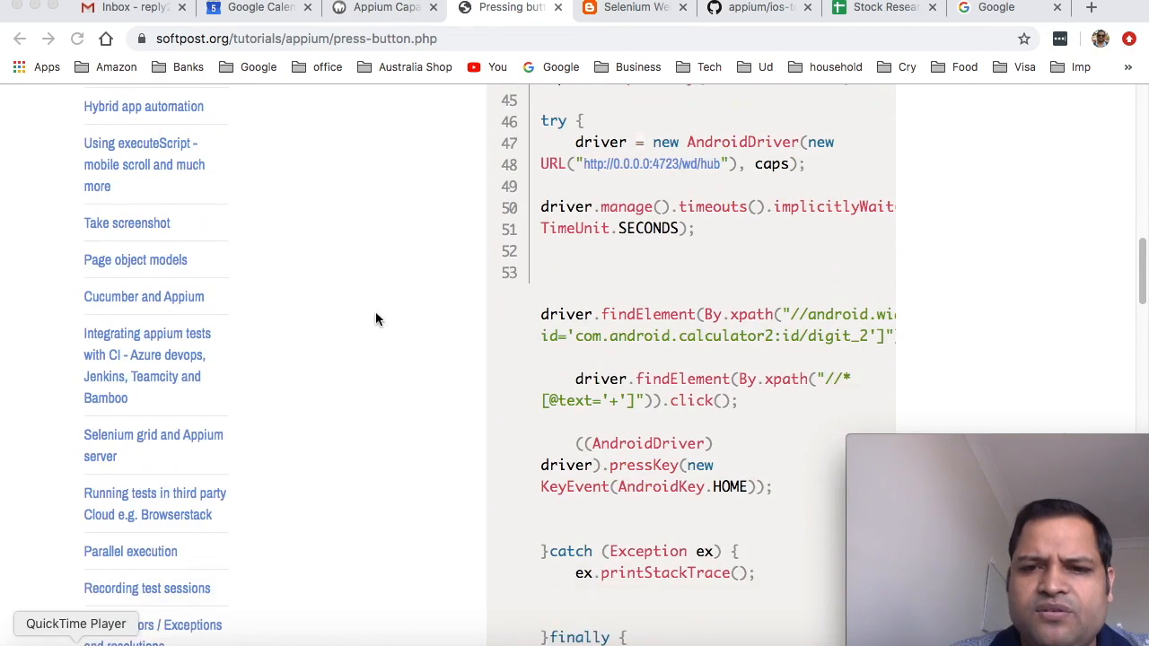
scroll(down, 3)
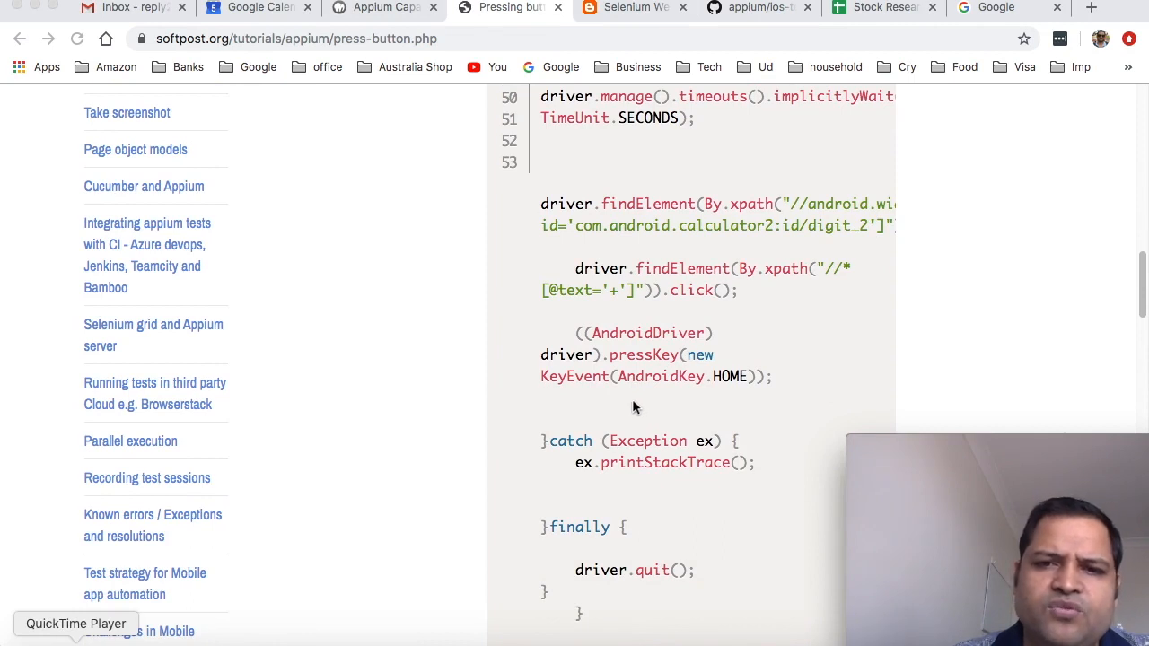
mouse_move(600, 349)
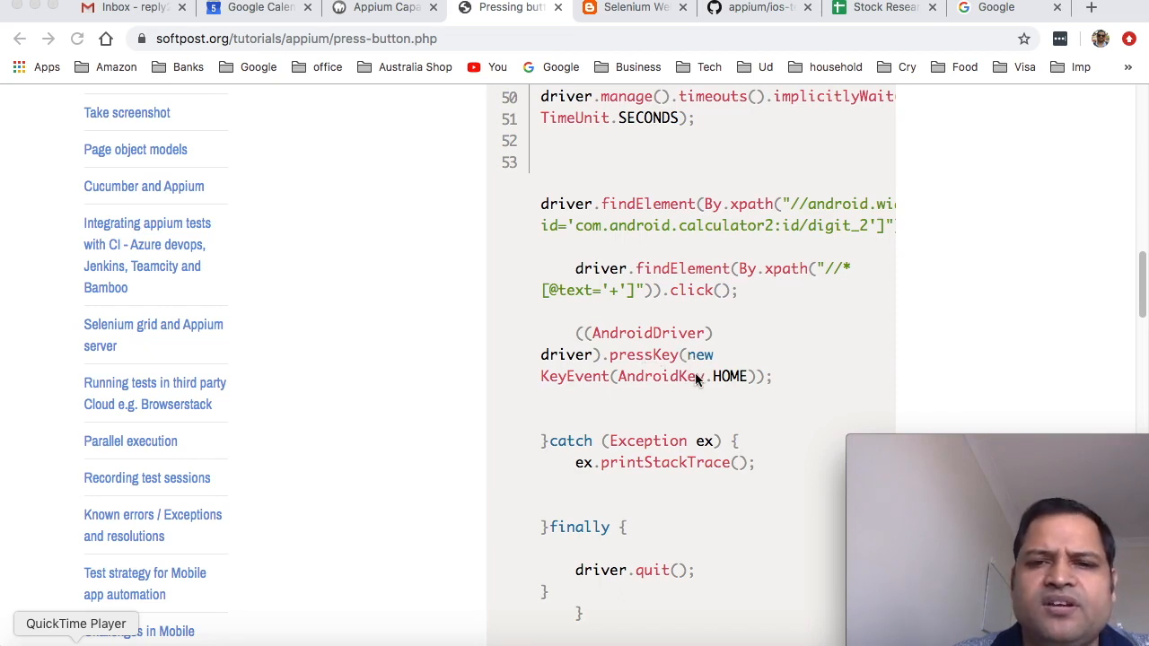
mouse_move(776, 402)
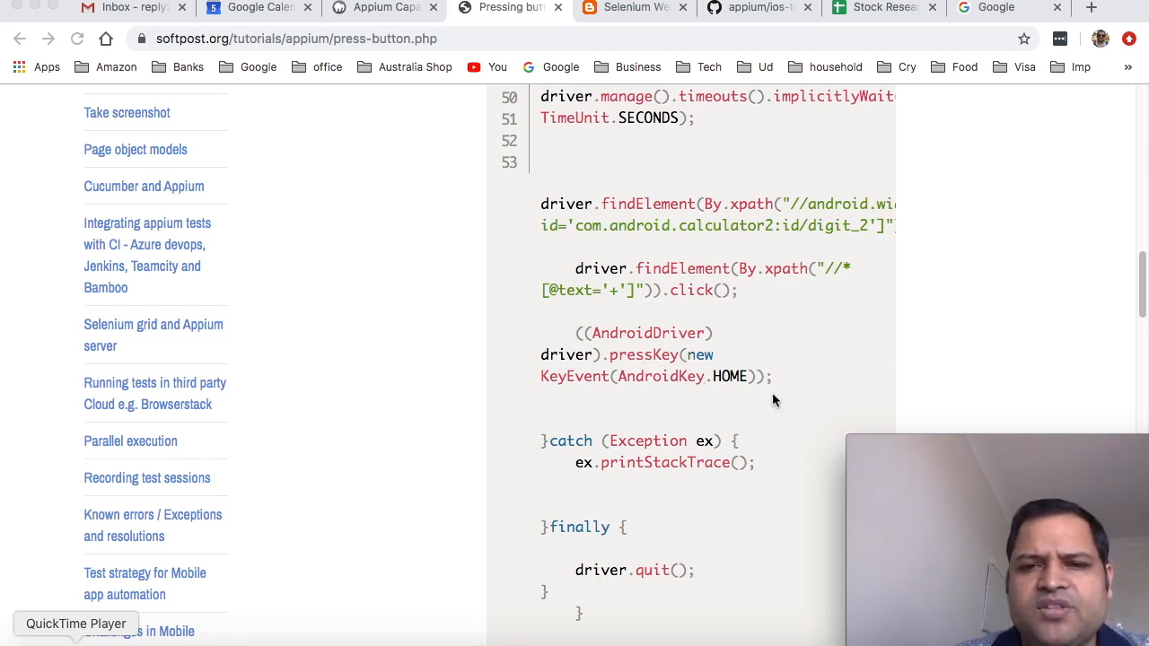
mouse_move(718, 392)
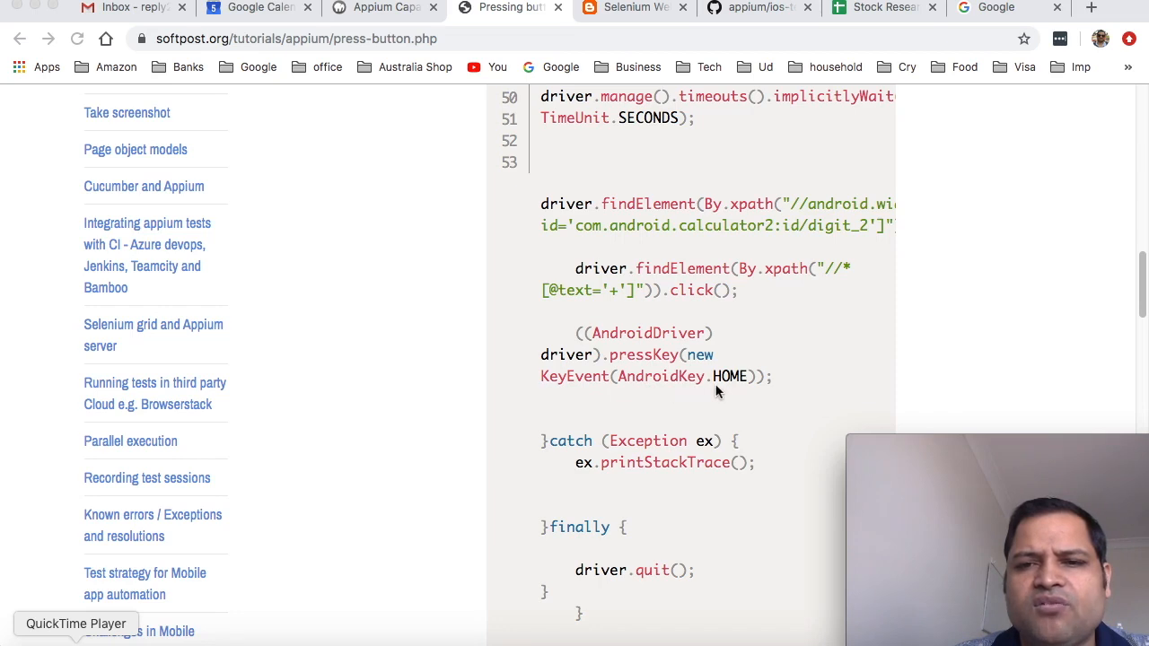
mouse_move(721, 392)
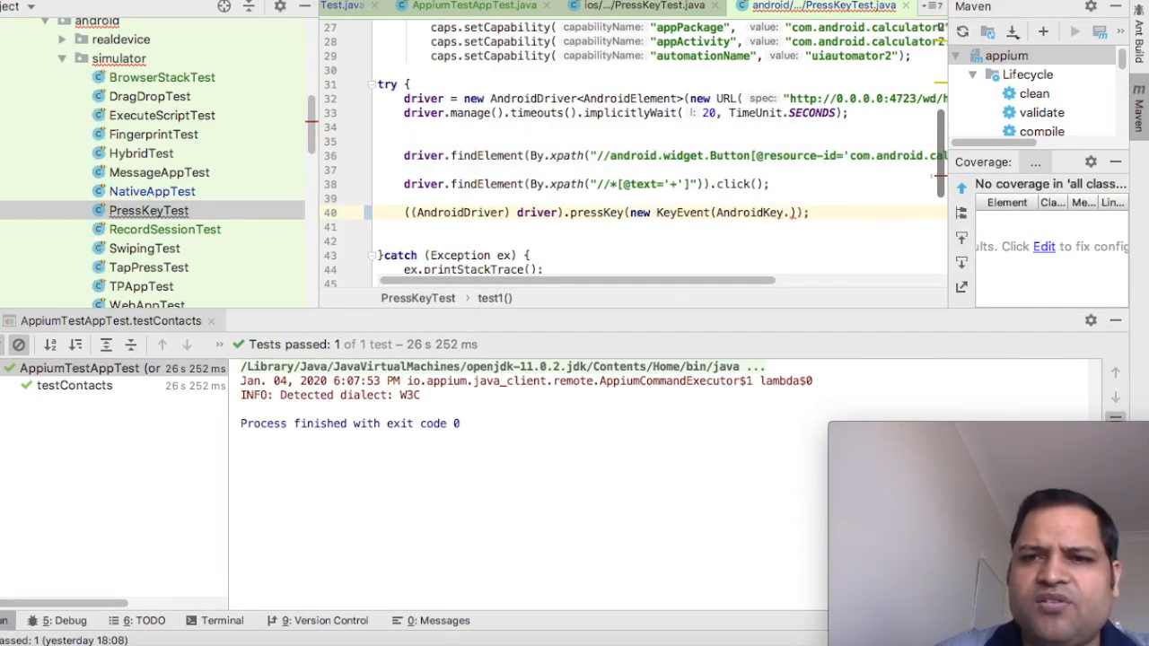
Step: Complete line 40 as pressKey(new KeyEvent(AndroidKey.HOME)) via the AndroidKey autocomplete list
text(.)
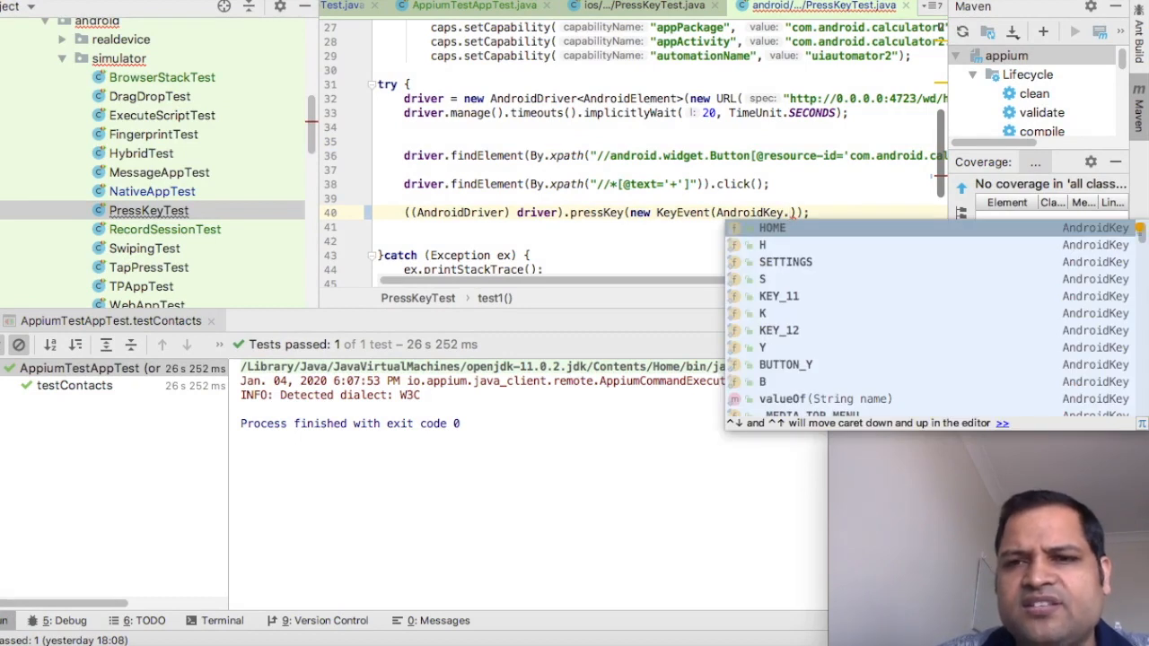
key(Down)
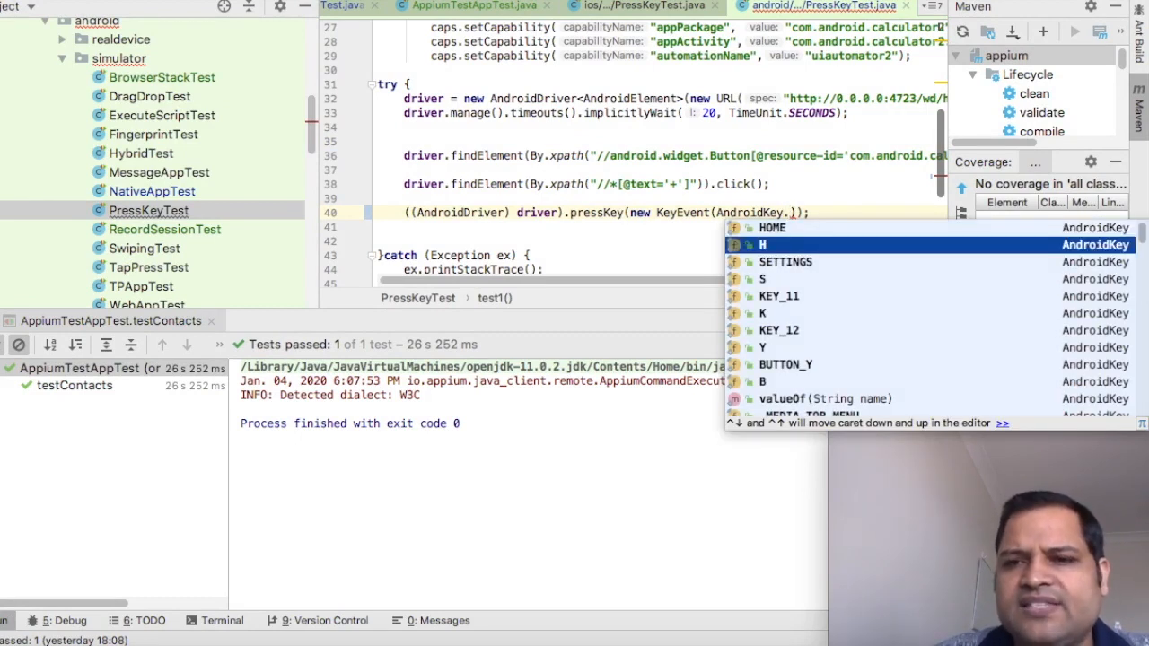
text(.)
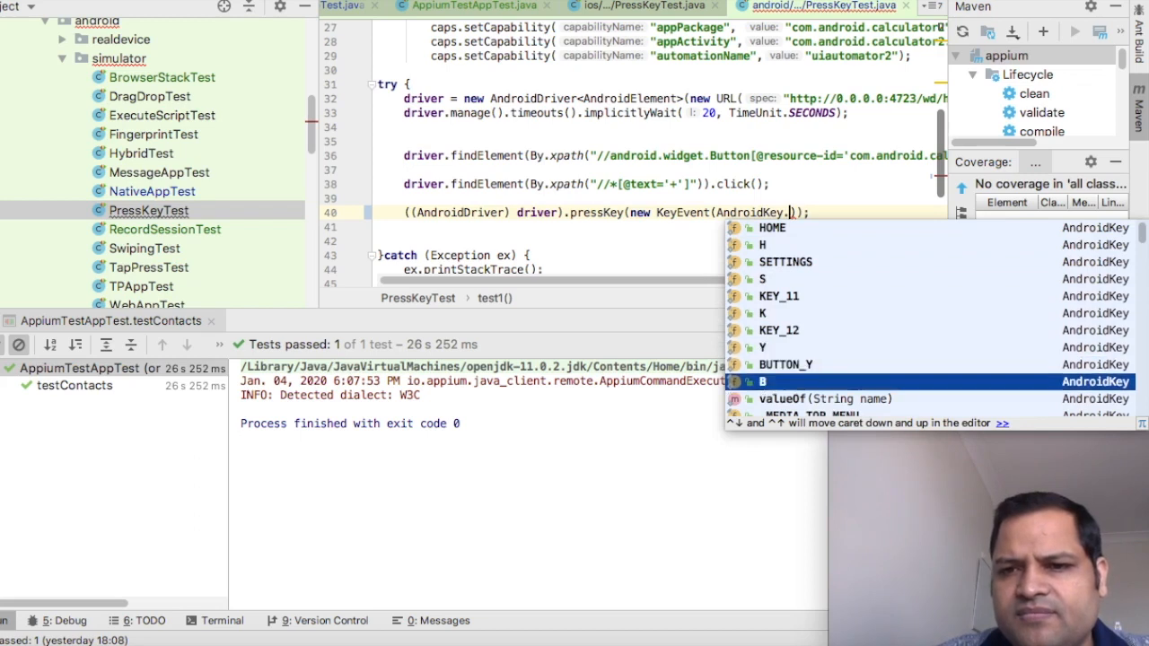
scroll(down, 3)
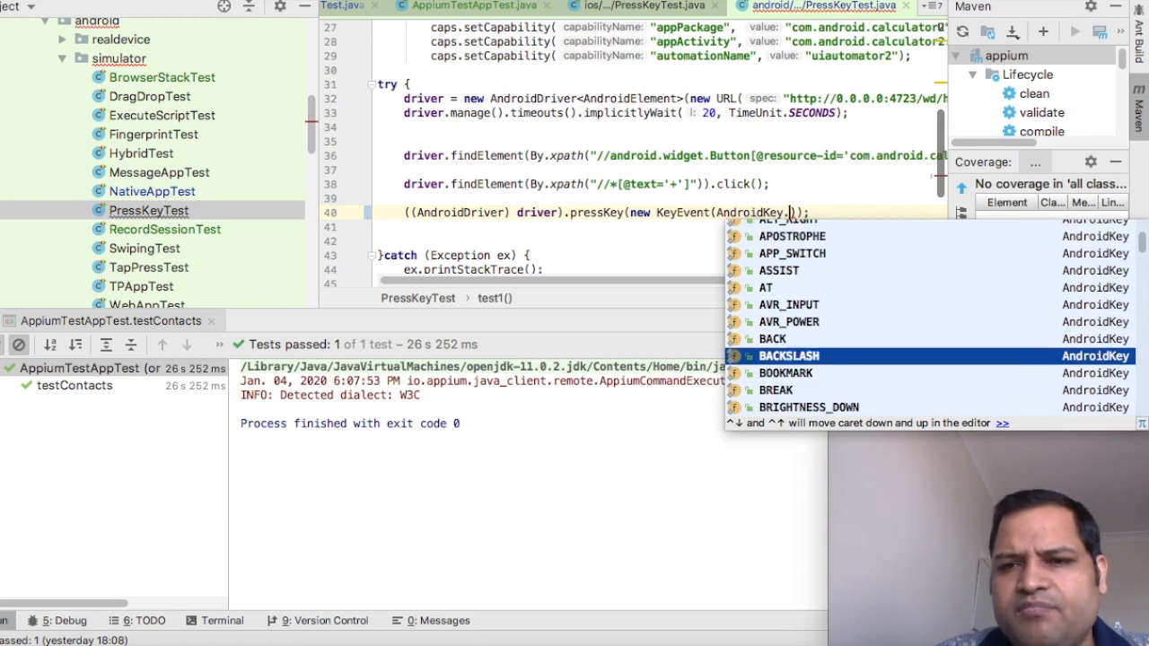
scroll(down, 3)
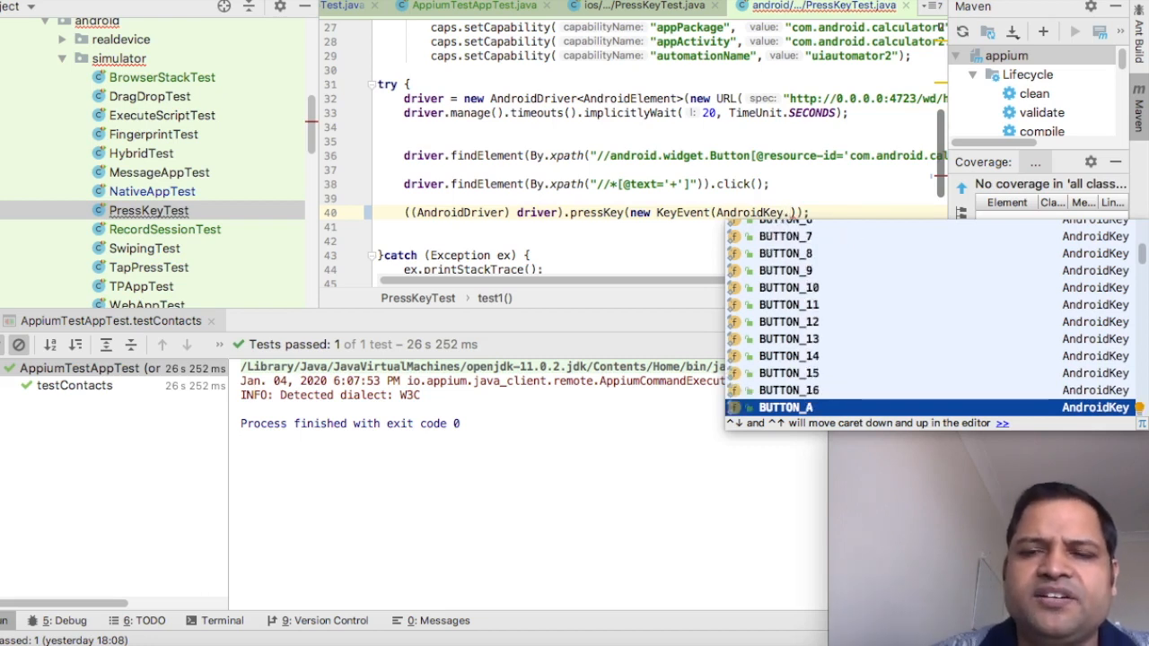
text(K)
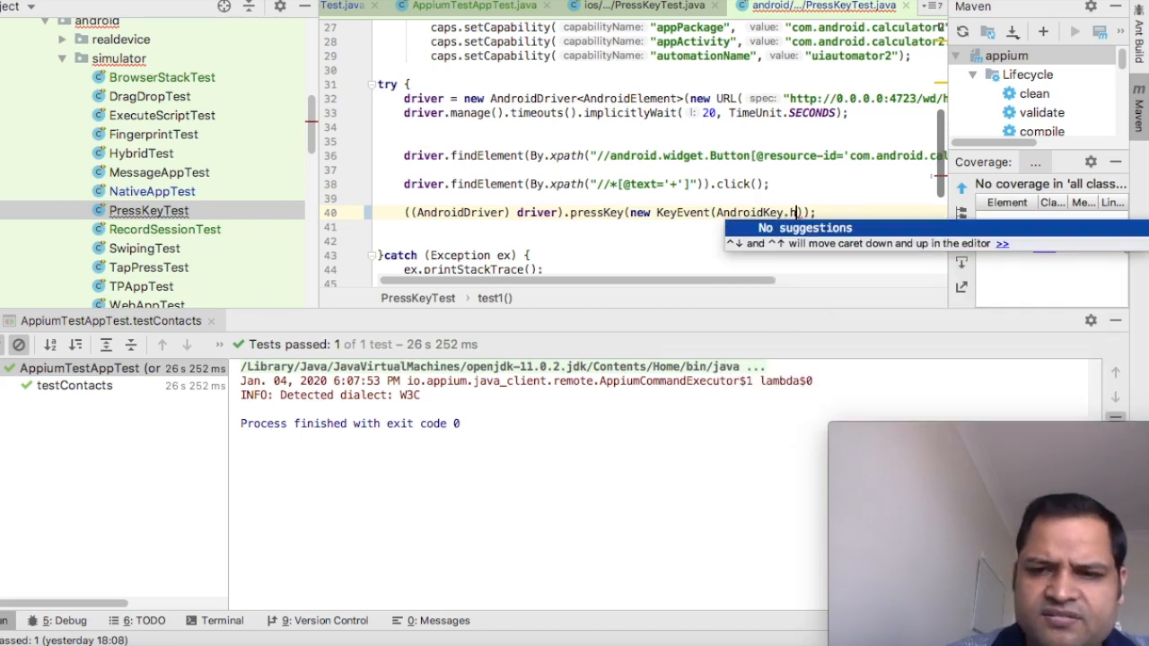
text(OME)
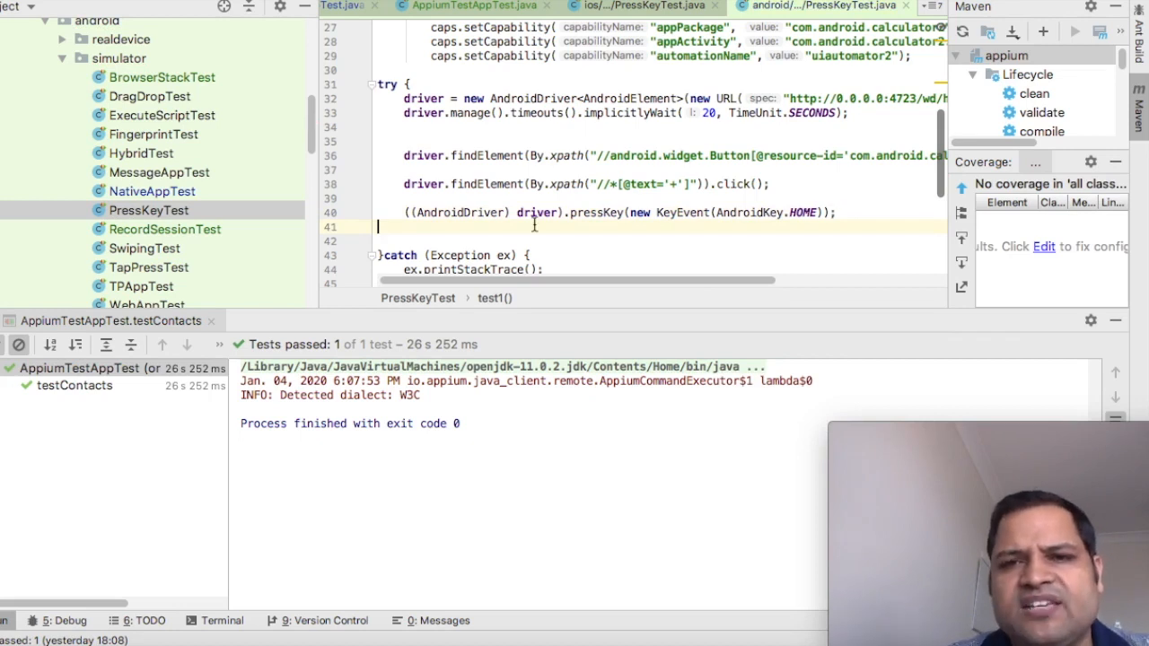
double_click(596, 212)
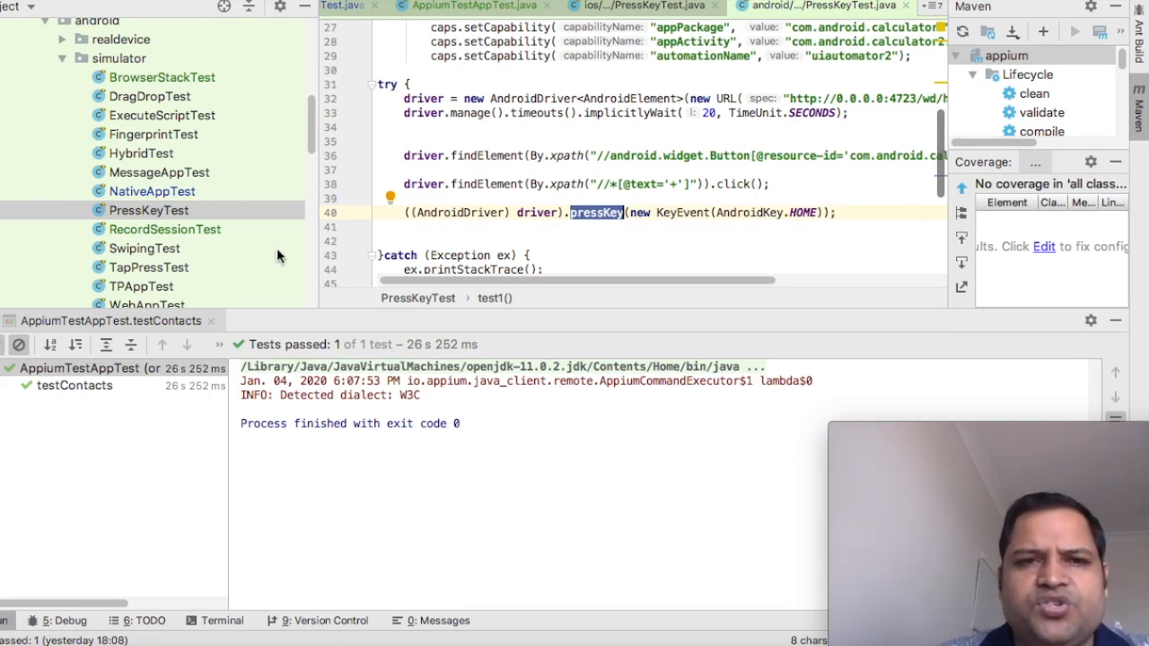
mouse_move(518, 180)
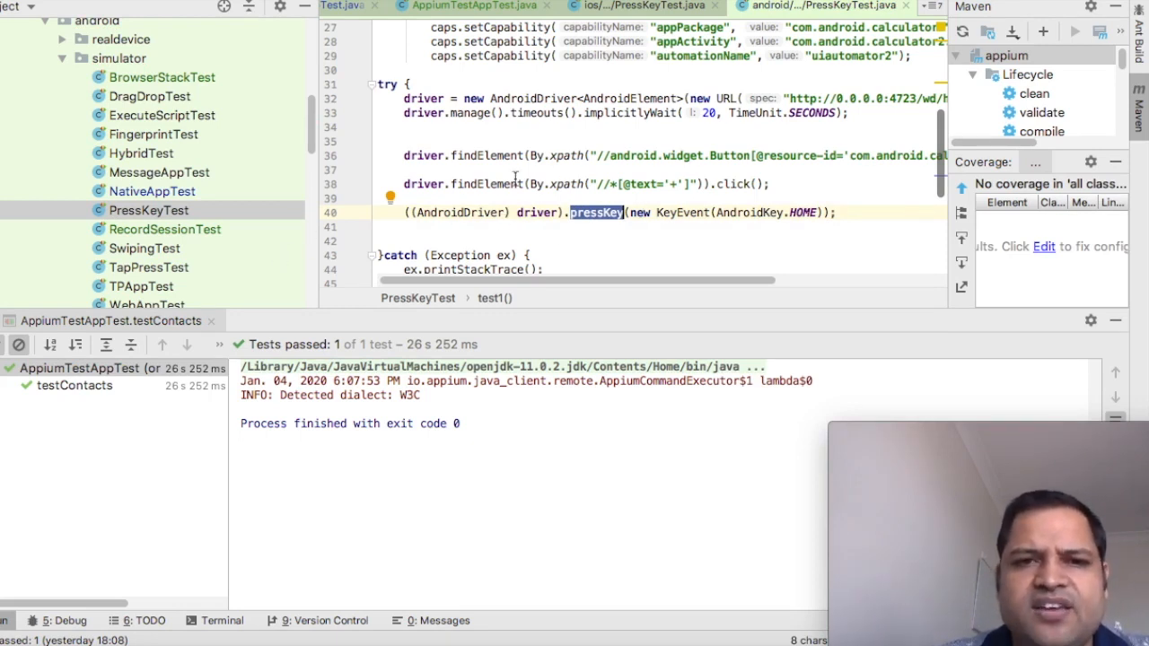
scroll(down, 3)
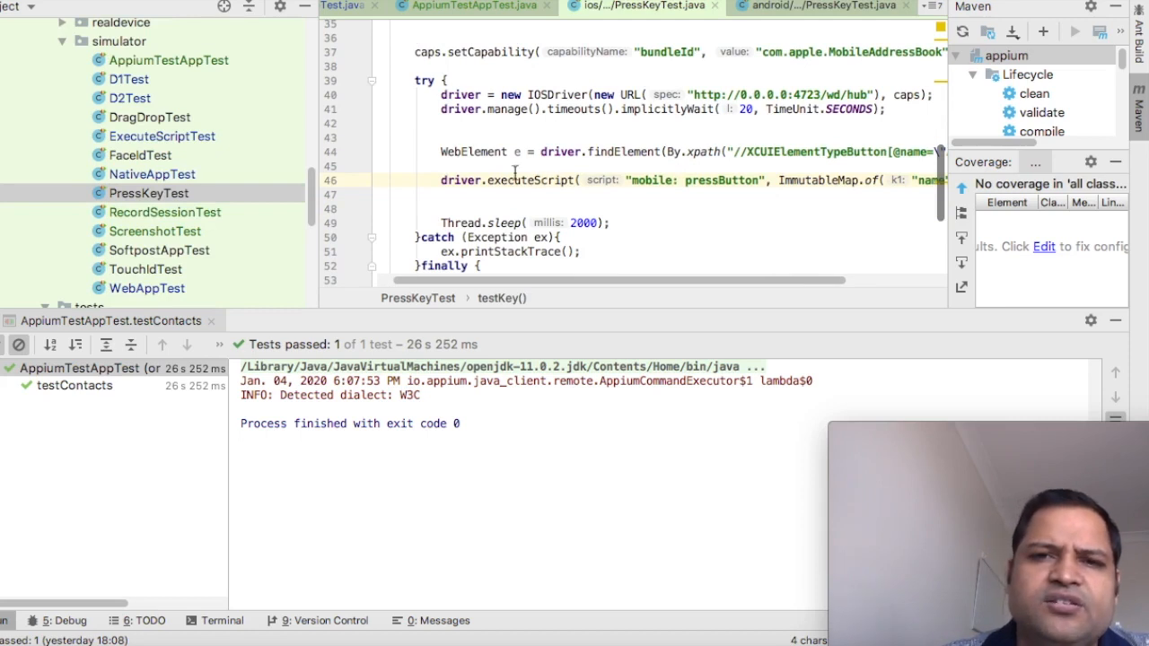
mouse_move(546, 171)
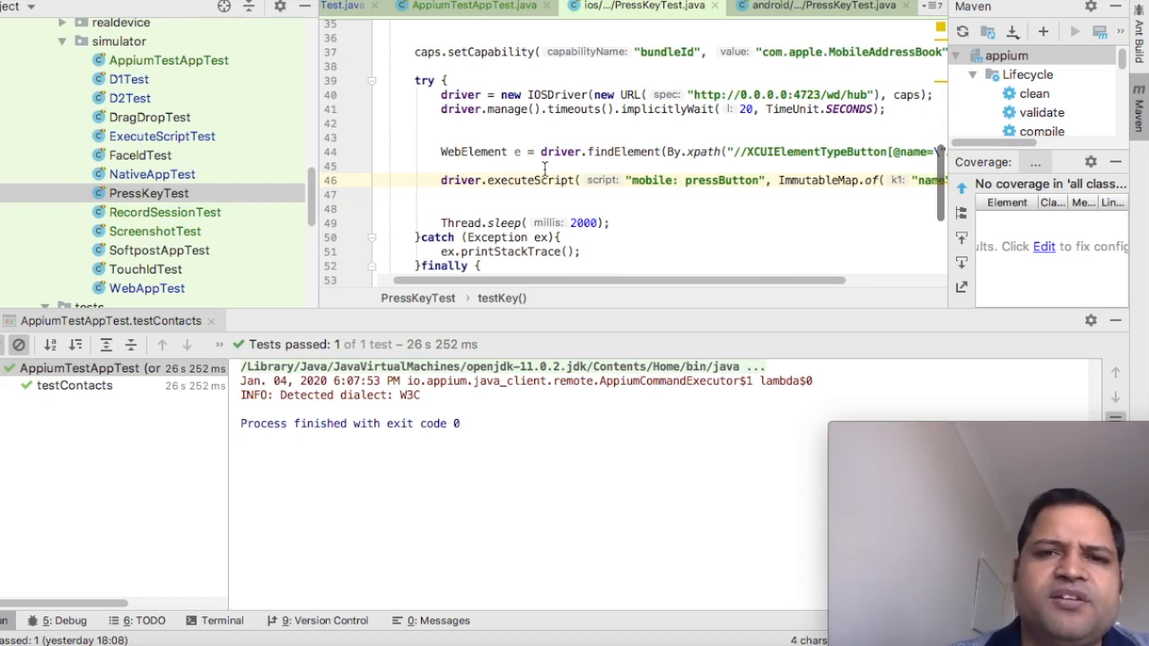
Step: Highlight the "mobile: pressButton" executeScript call and reveal Thread.sleep(2000) and driver.quit()
double_click(532, 180)
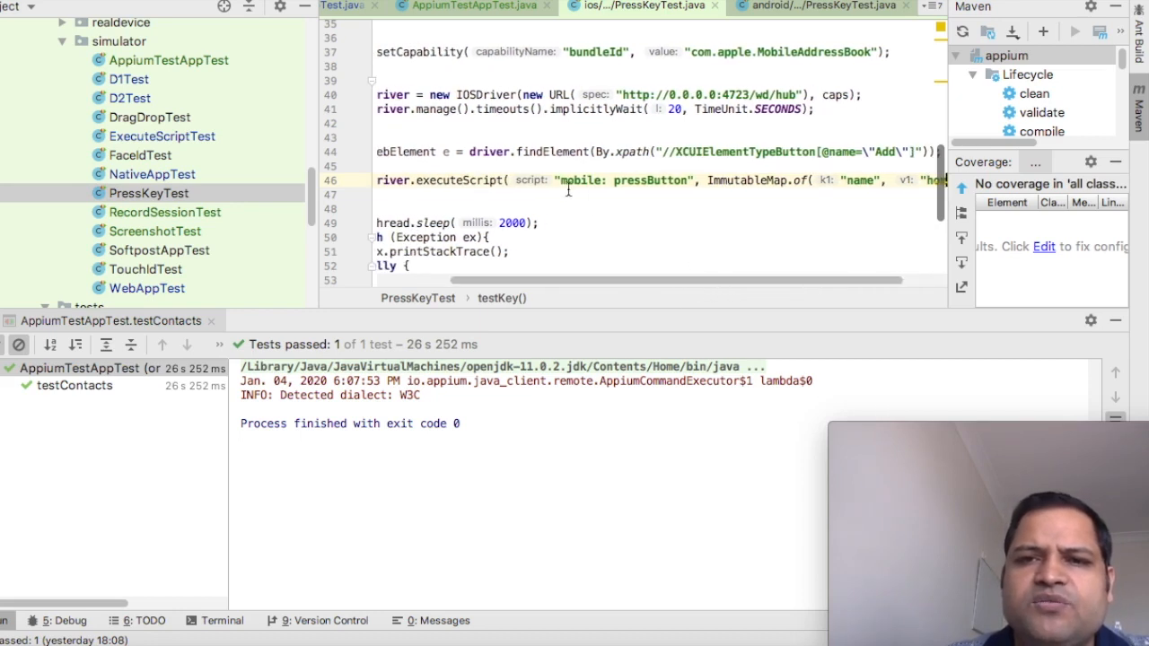
double_click(628, 180)
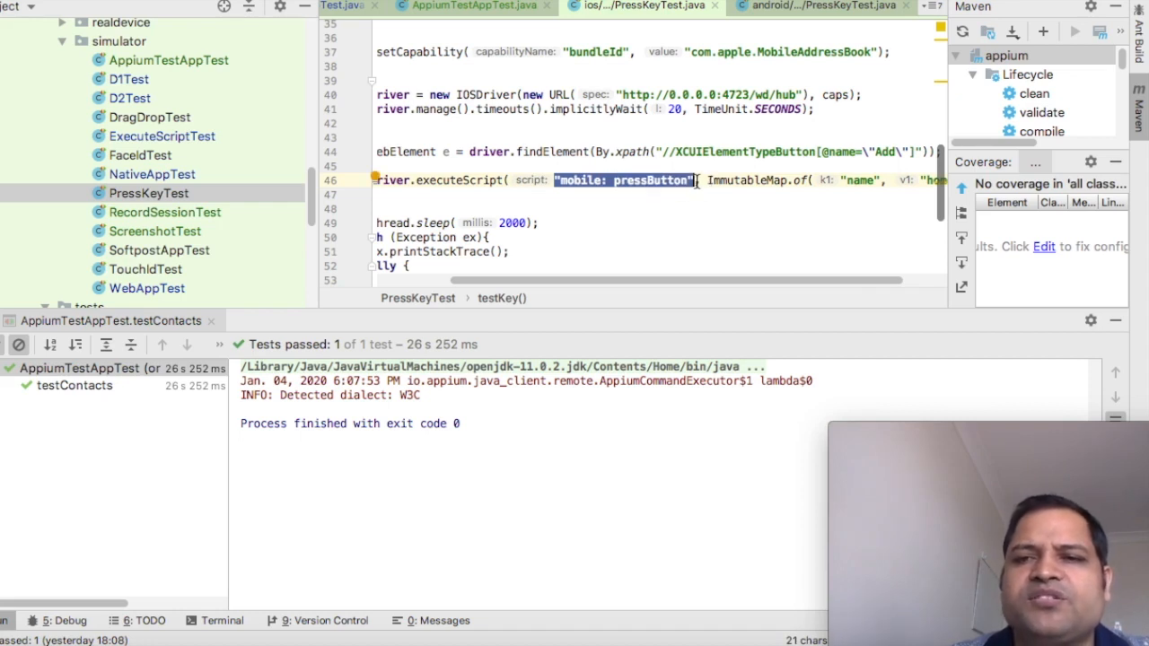
drag(700, 281, 889, 280)
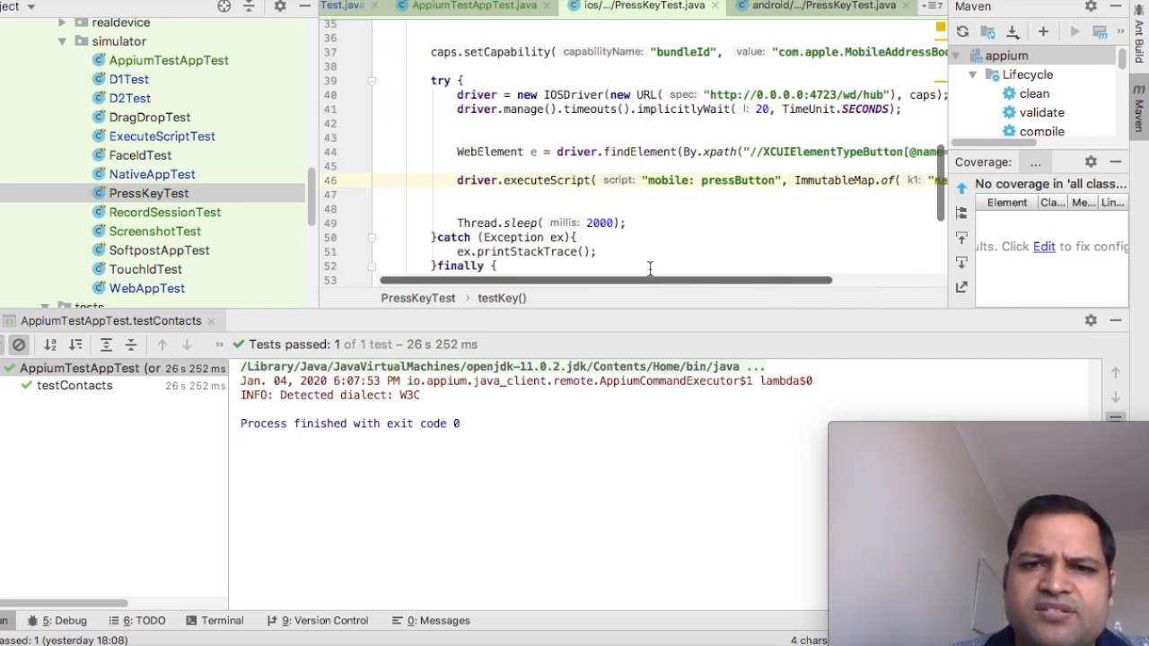
scroll(down, 3)
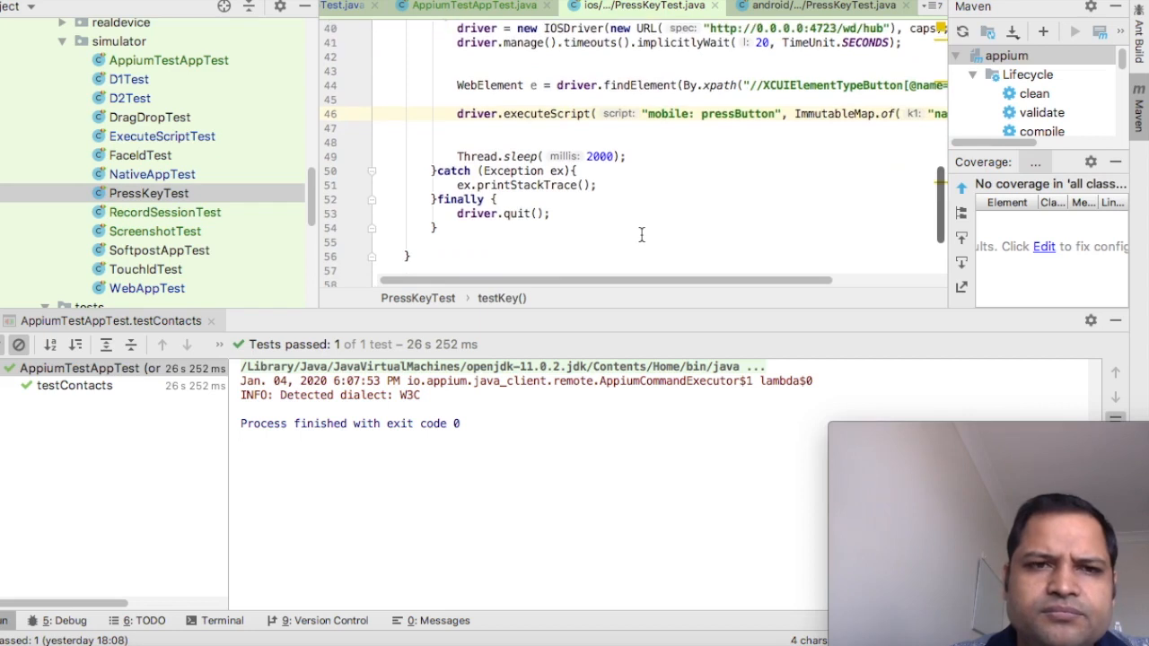